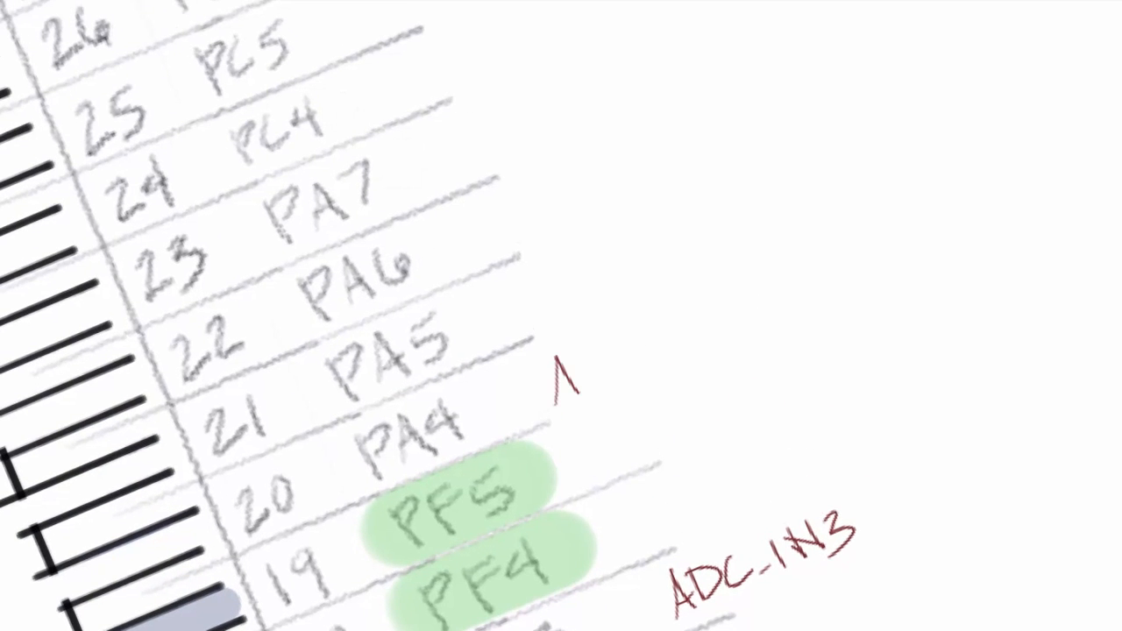
pyautogui.write('ADC-IN4')
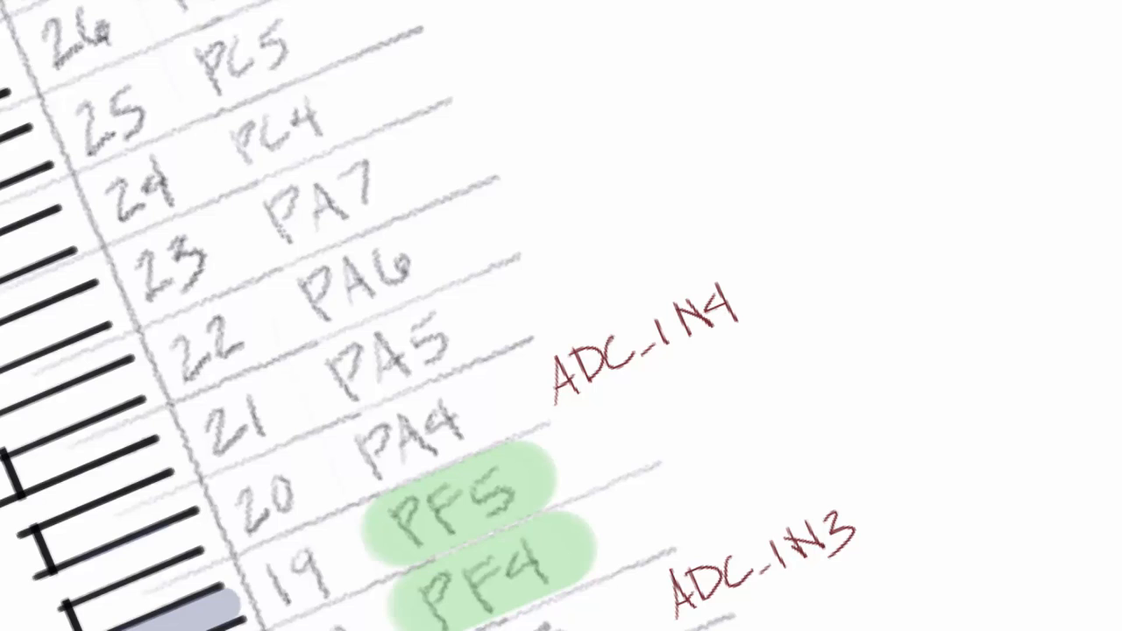
pyautogui.write('A1')
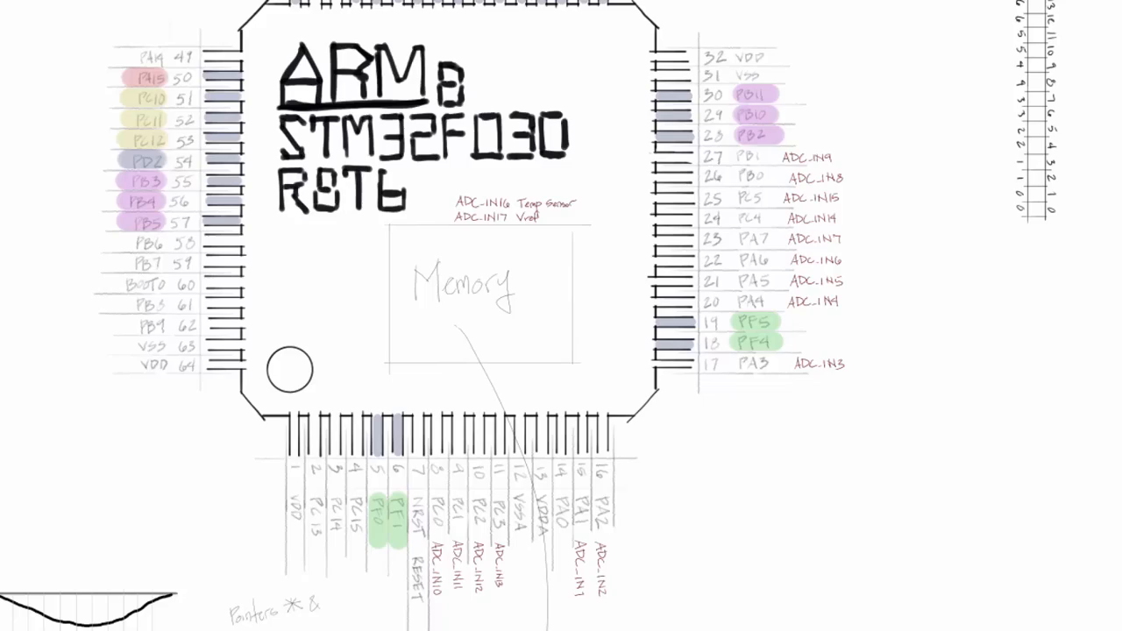
pyautogui.scroll(-3)
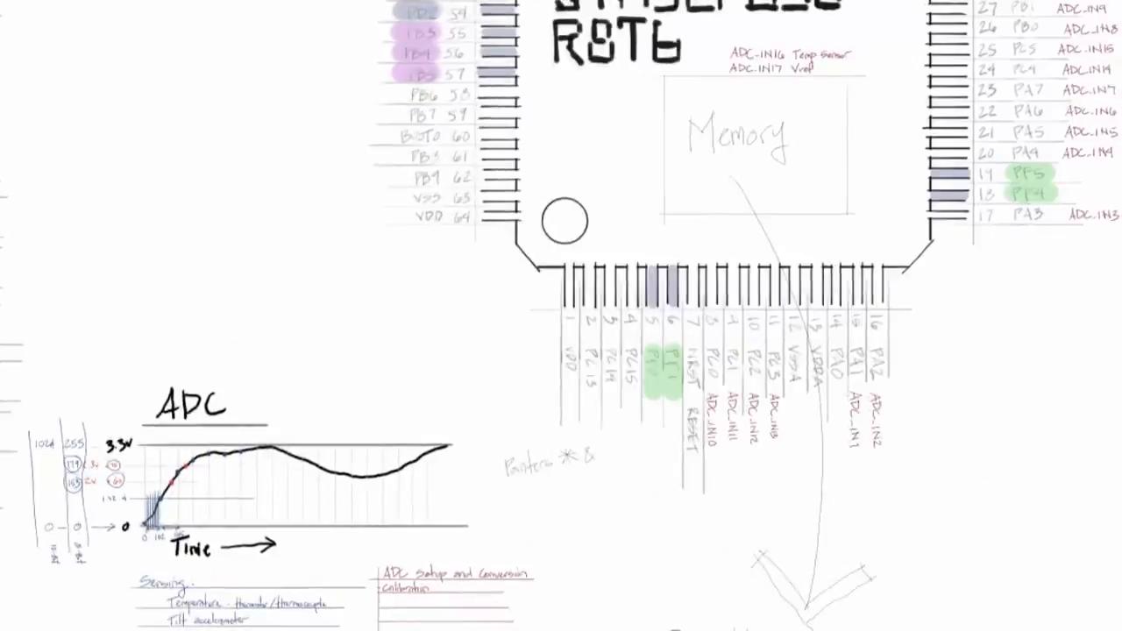